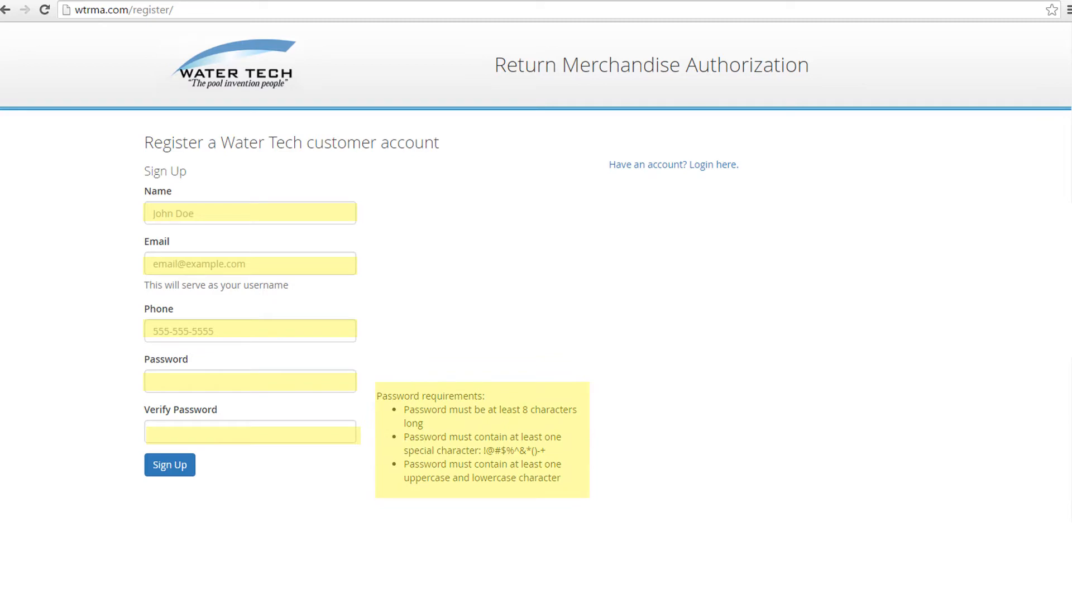
# Step: Submit the customer registration form and dismiss the Account Created message
pyautogui.click(170, 465)
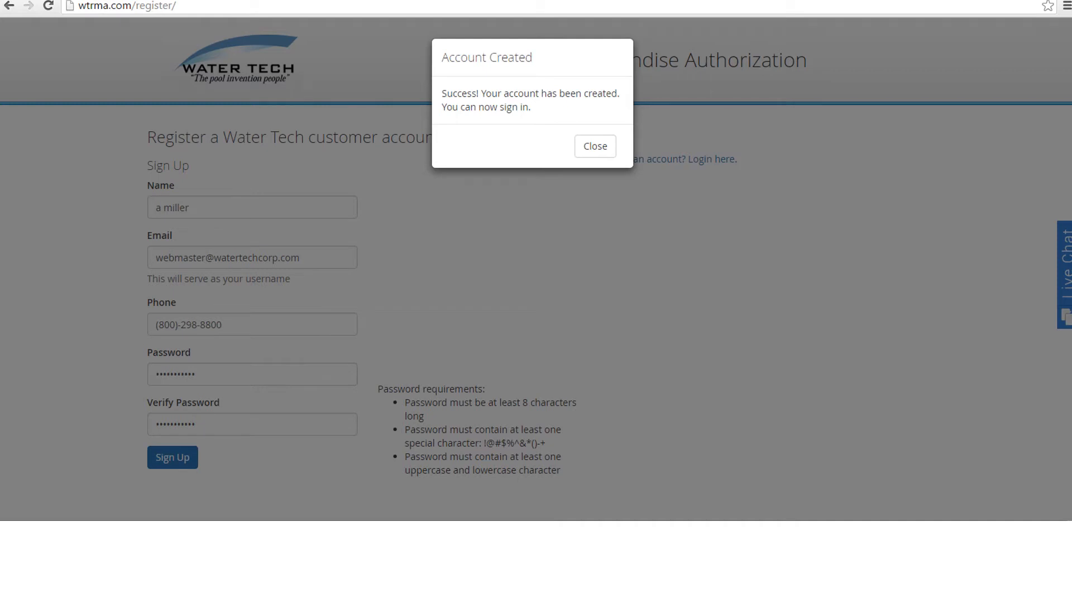
pyautogui.click(595, 146)
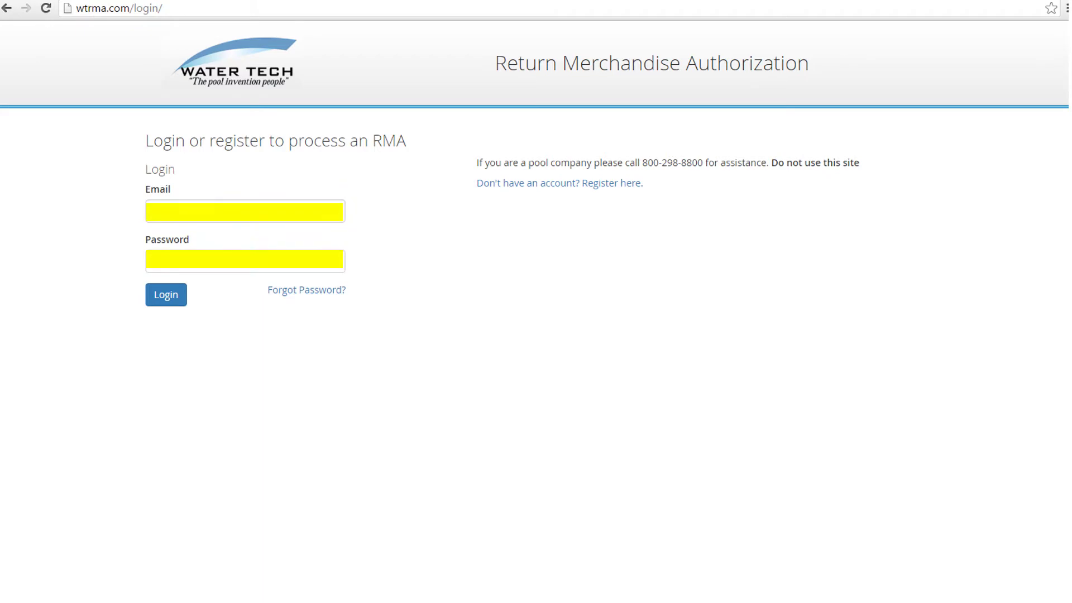
# Step: Log in to the portal with the newly registered account's email and password
pyautogui.click(166, 295)
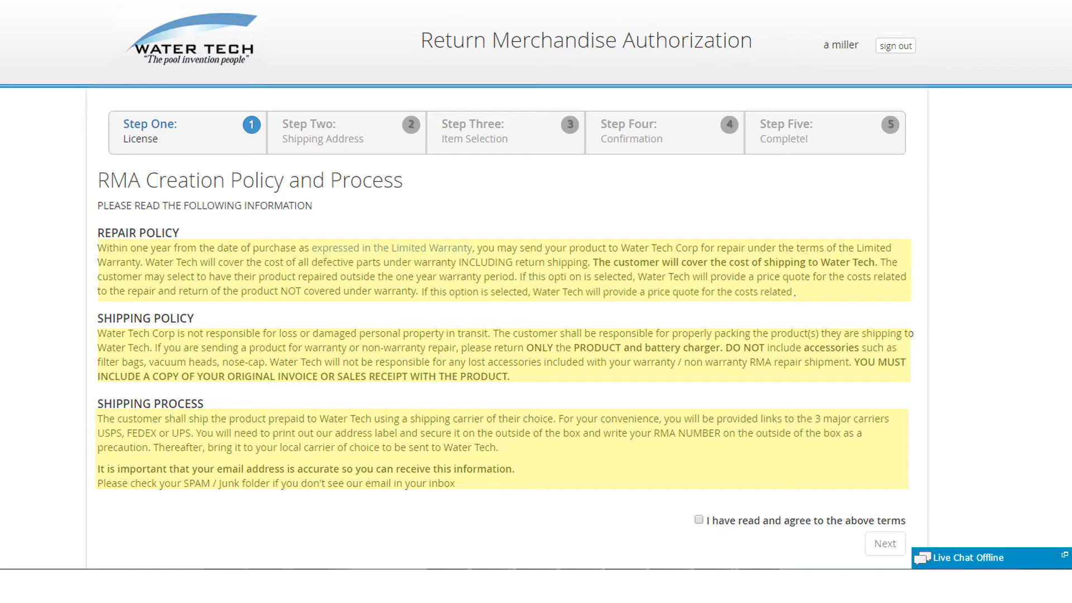
# Step: Agree to the RMA policy terms, then enter and submit the shipping address
pyautogui.click(884, 543)
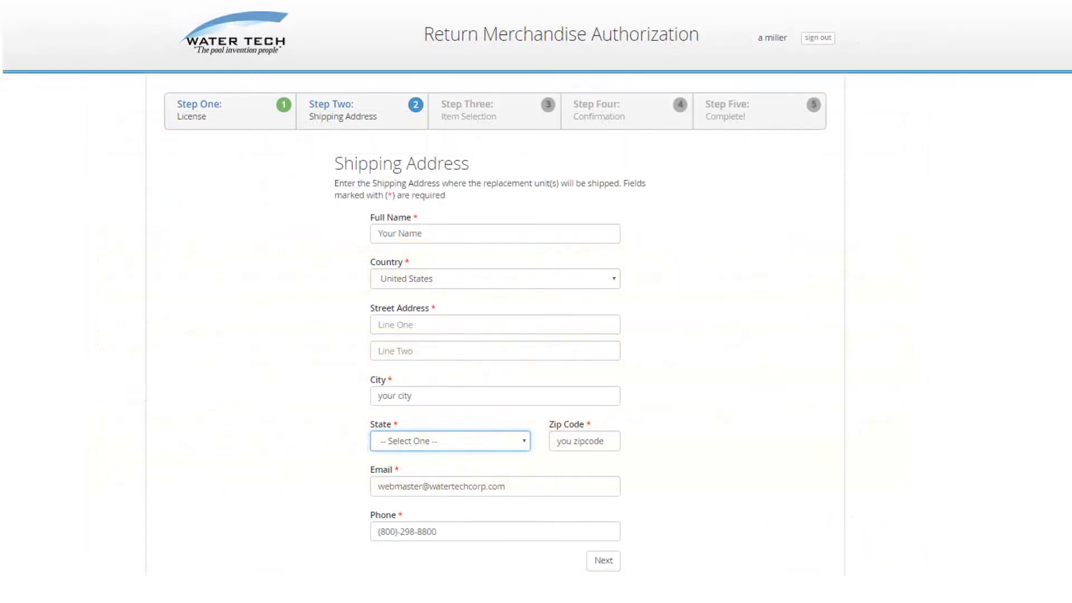
pyautogui.click(602, 561)
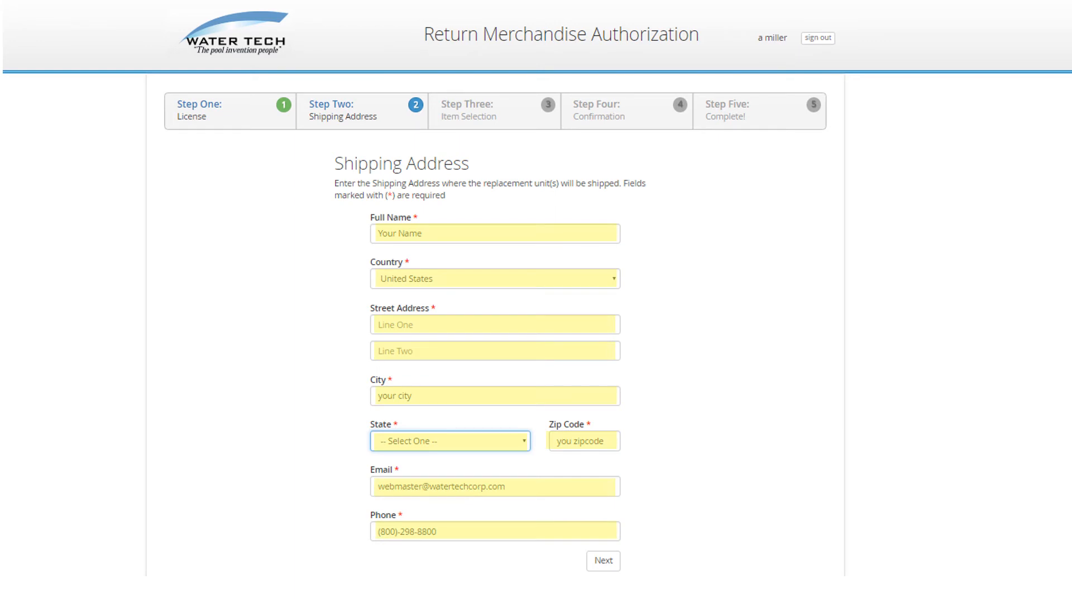
pyautogui.click(602, 561)
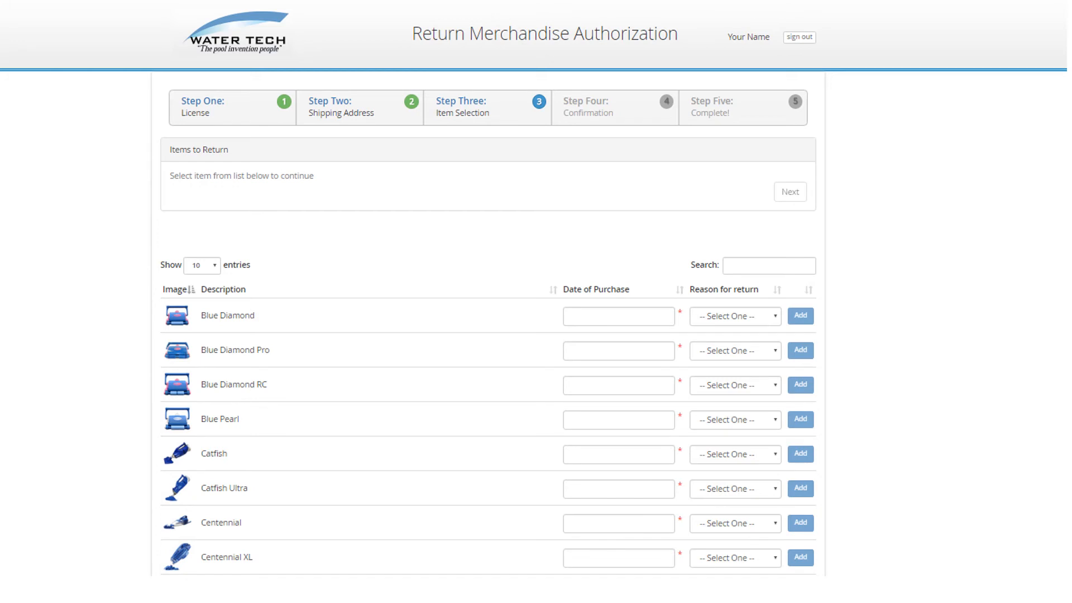
# Step: Add a Catfish purchased 05/08/2016 with reason 'Does not charge' to the return list
pyautogui.click(735, 454)
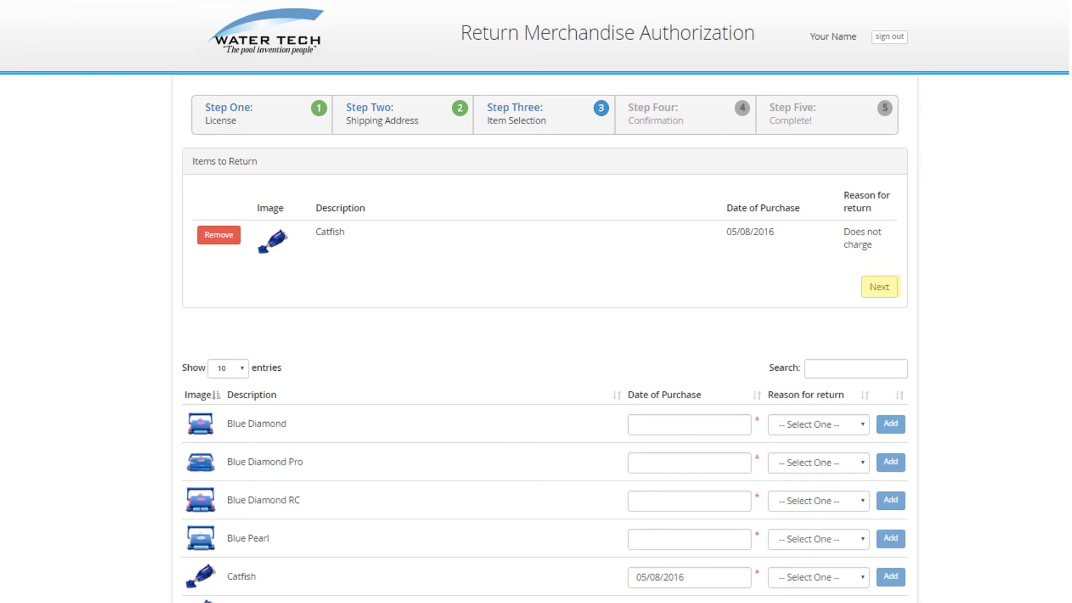
# Step: Review the Ship From details on the Confirmation step and create the Catfish RMA
pyautogui.click(878, 286)
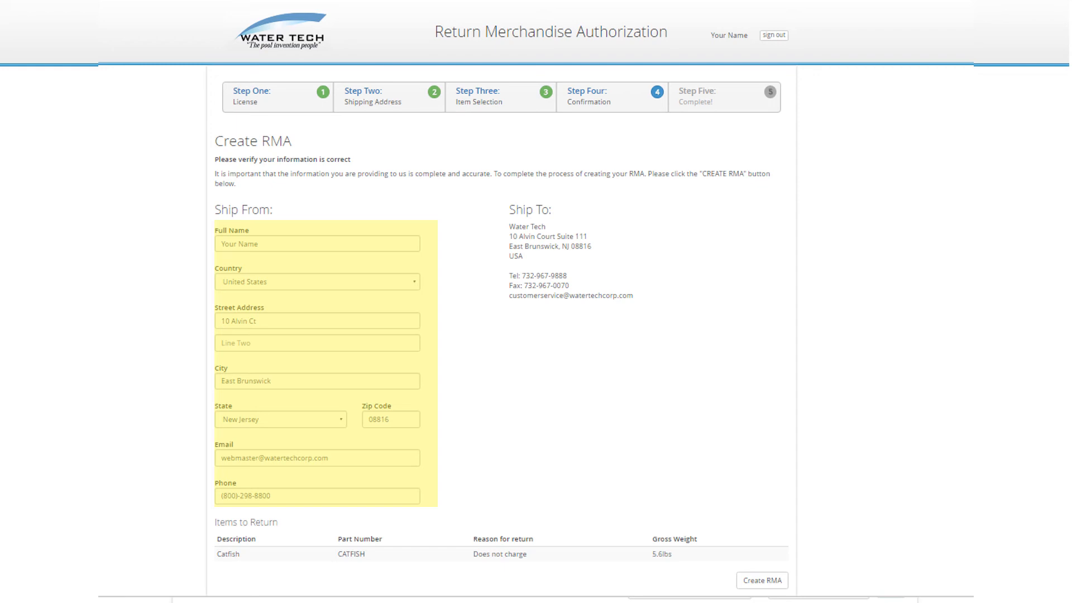
pyautogui.click(761, 580)
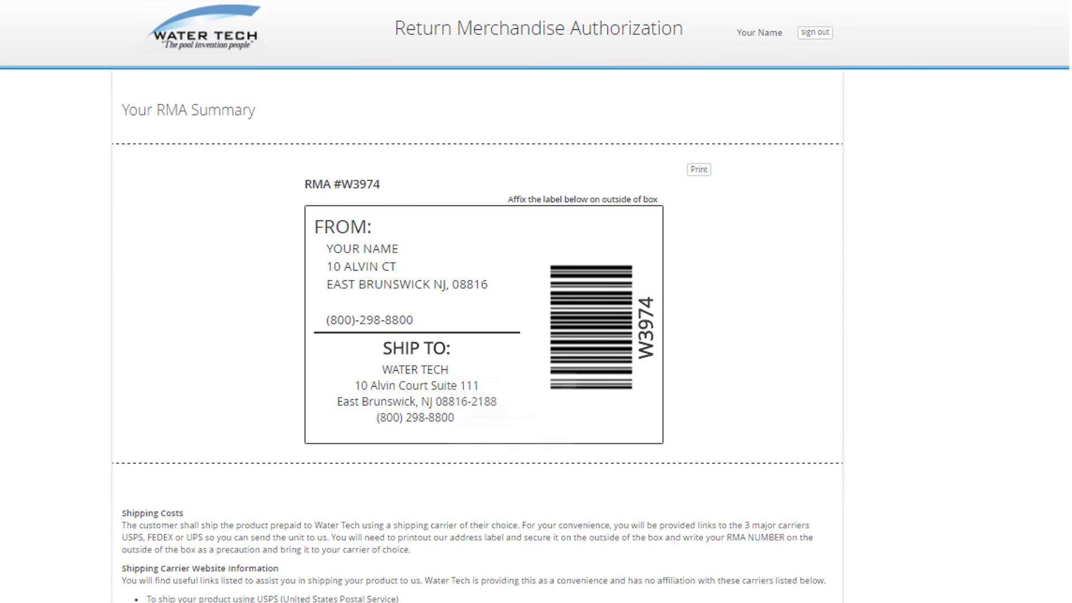
# Step: Review the RMA Summary page, then open the 'RMA #W3974 Request Water Tech Corp.' email
pyautogui.scroll(-3)
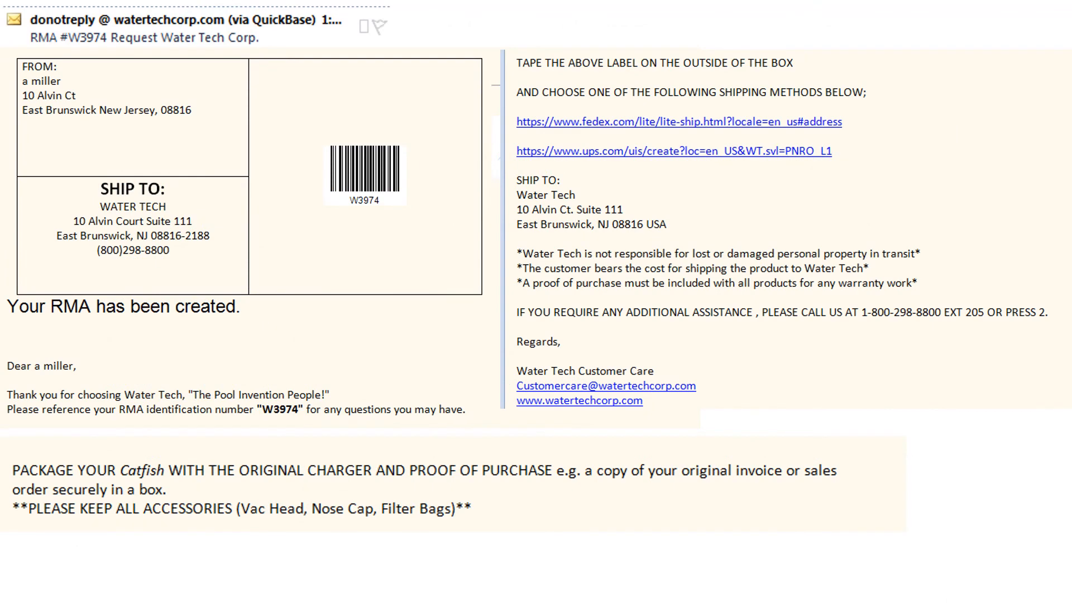
pyautogui.click(192, 24)
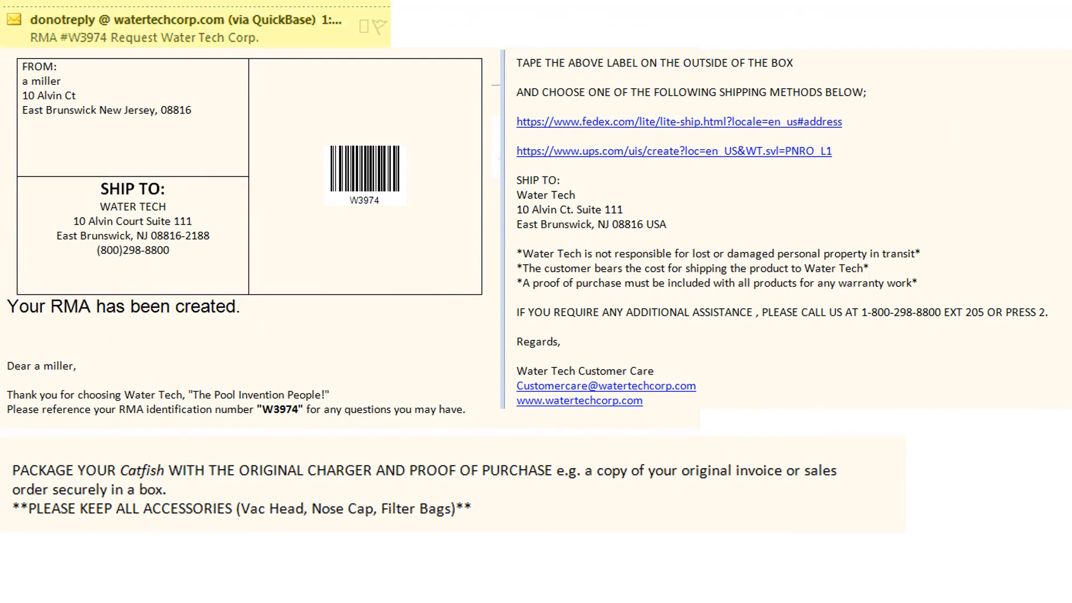